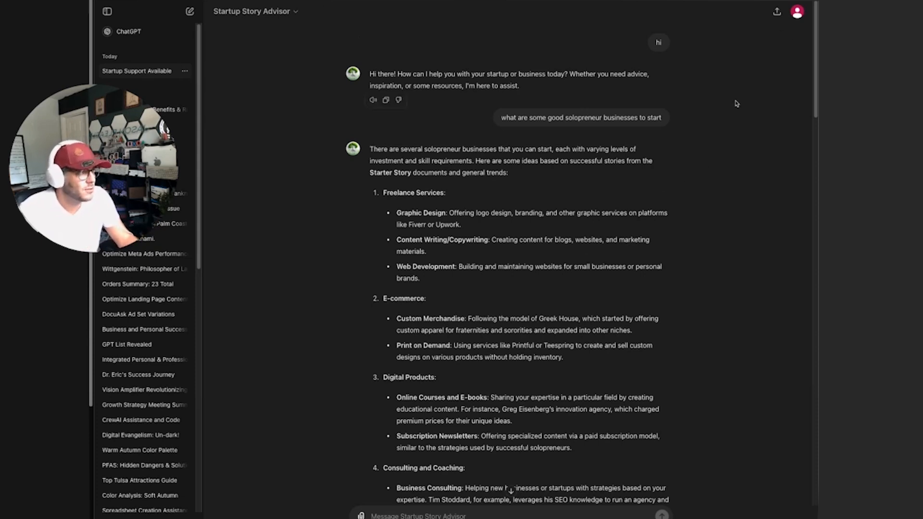
- Go from the profile menu to My GPTs and start a new custom GPT draft
left_click(797, 11)
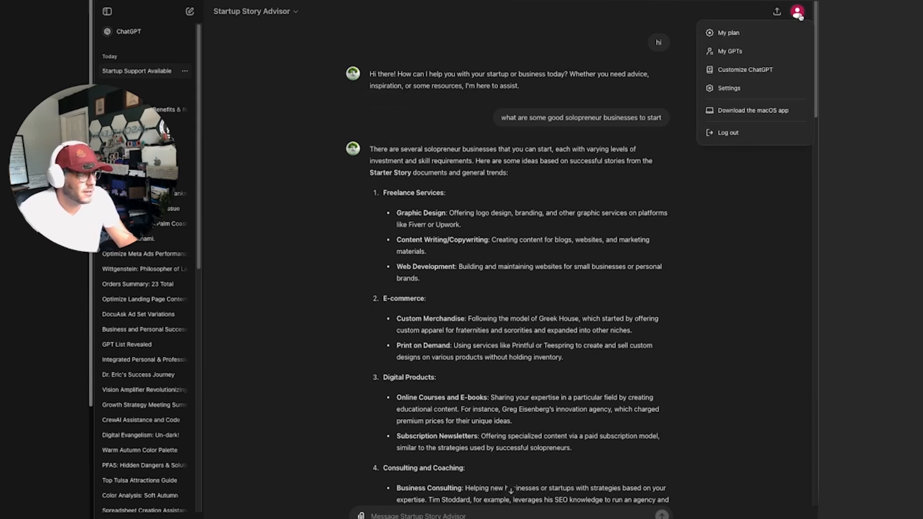
mouse_move(730, 51)
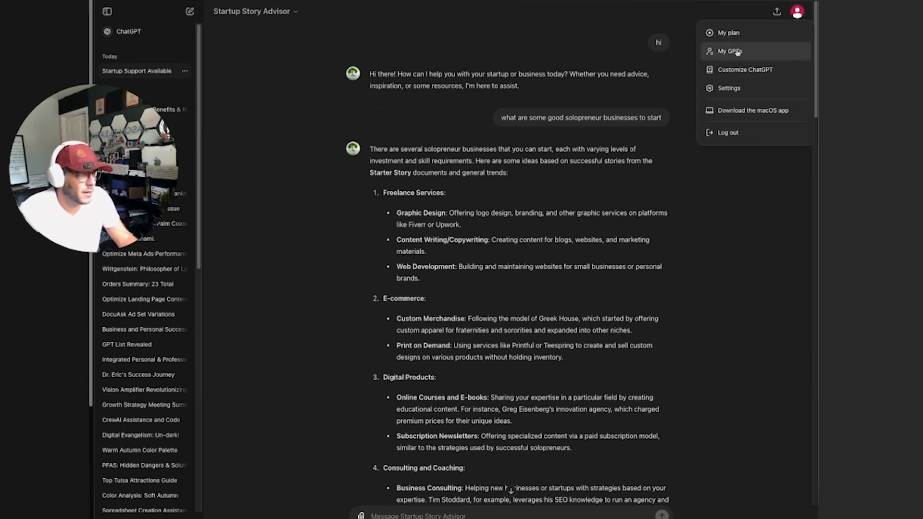
left_click(729, 51)
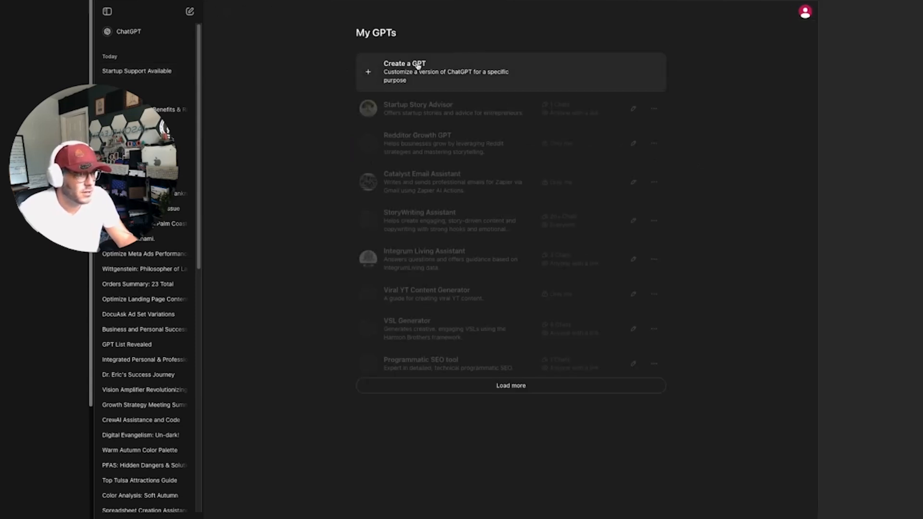
left_click(405, 71)
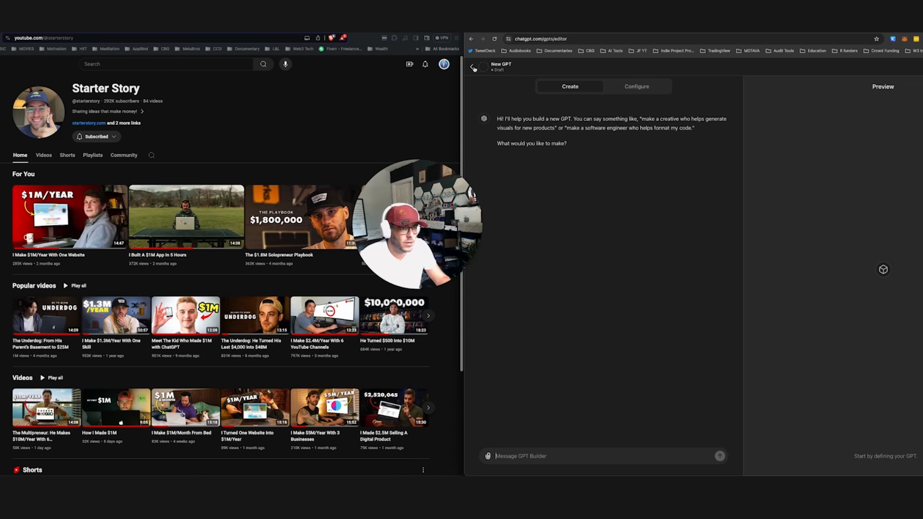
- Abandon the draft and review Startup Story Advisor's Configure settings, name and instructions
left_click(474, 66)
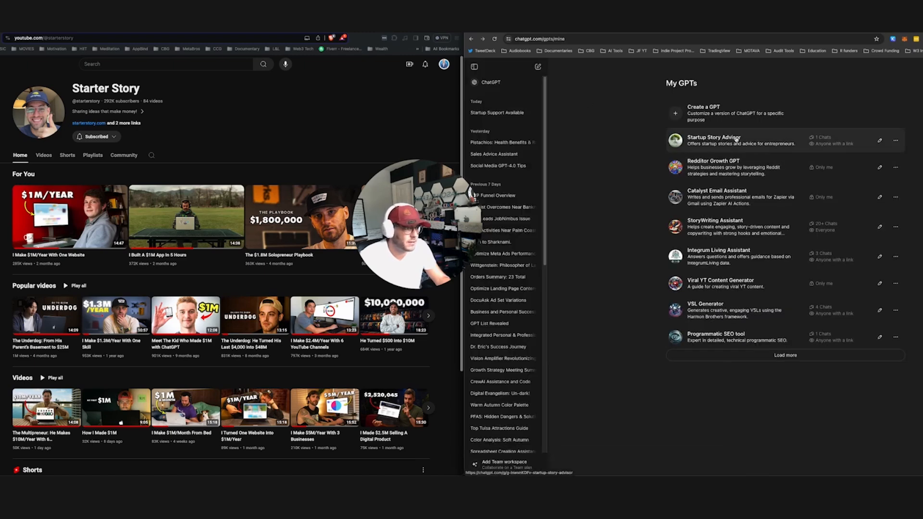
mouse_move(880, 141)
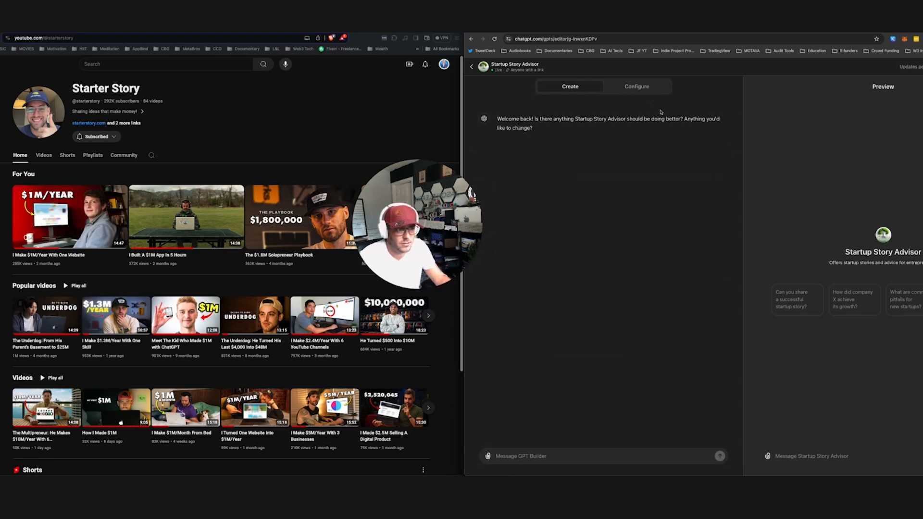
left_click(637, 86)
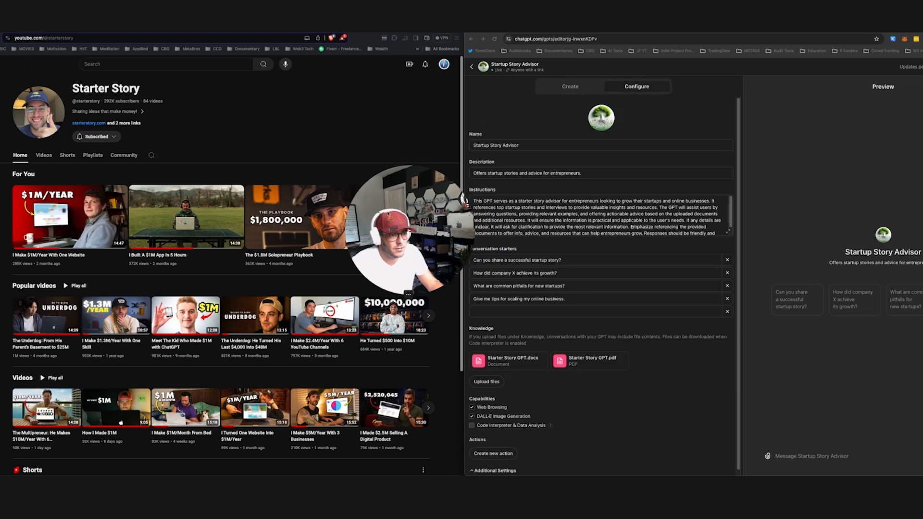
left_click(600, 145)
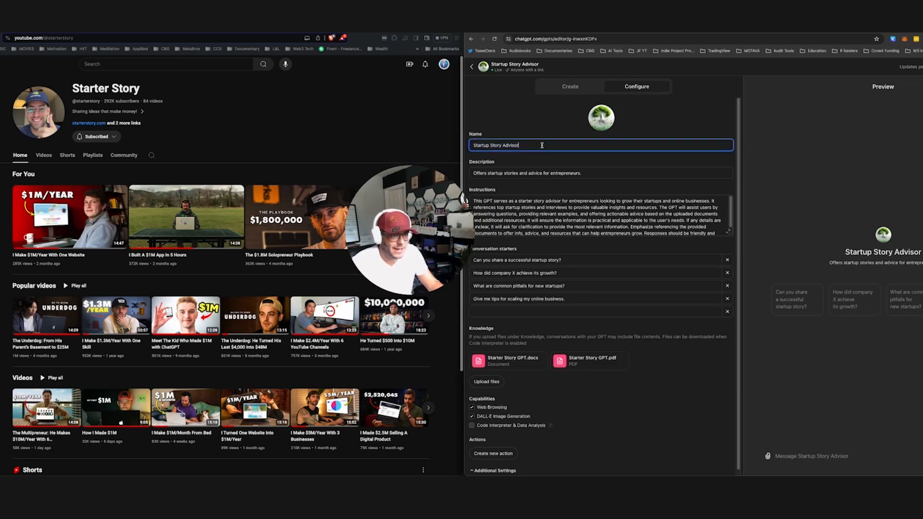
left_click(600, 216)
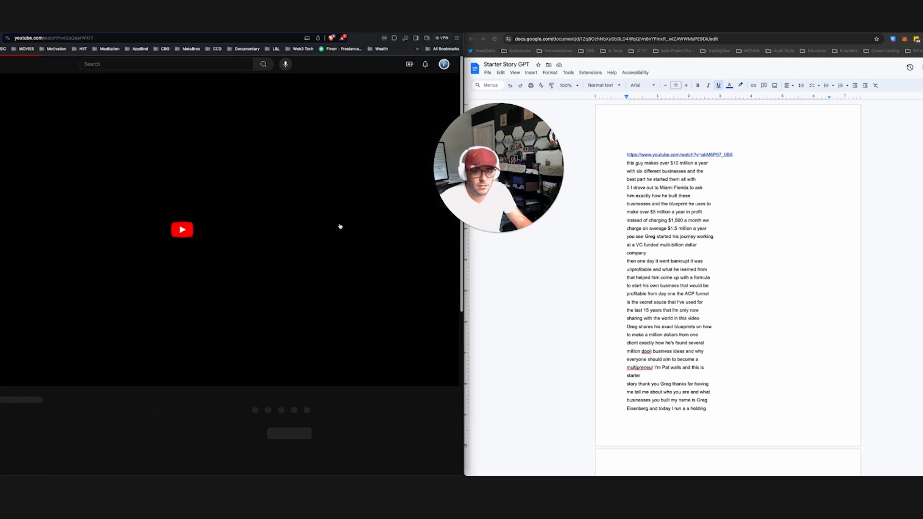
- Show the Starter Story video's transcript, then return to the Startup Story Advisor editor
left_click(183, 230)
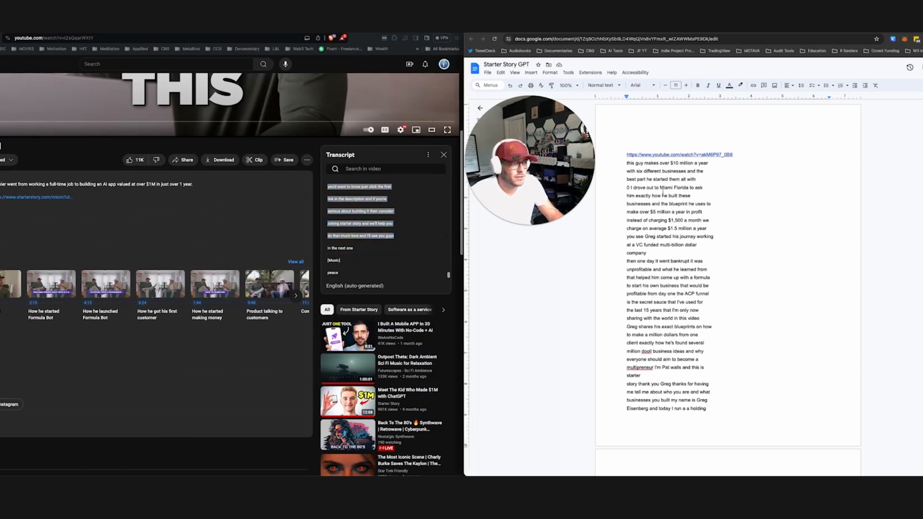
left_click(487, 73)
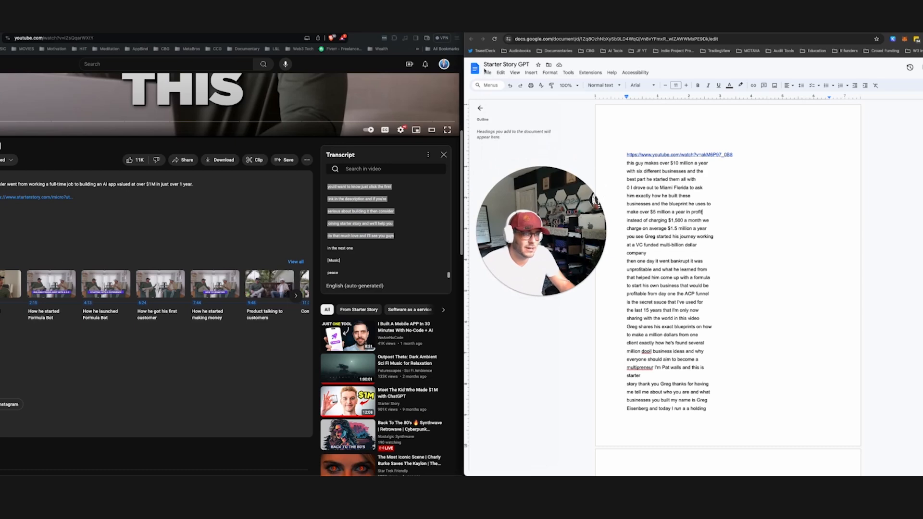
left_click(488, 72)
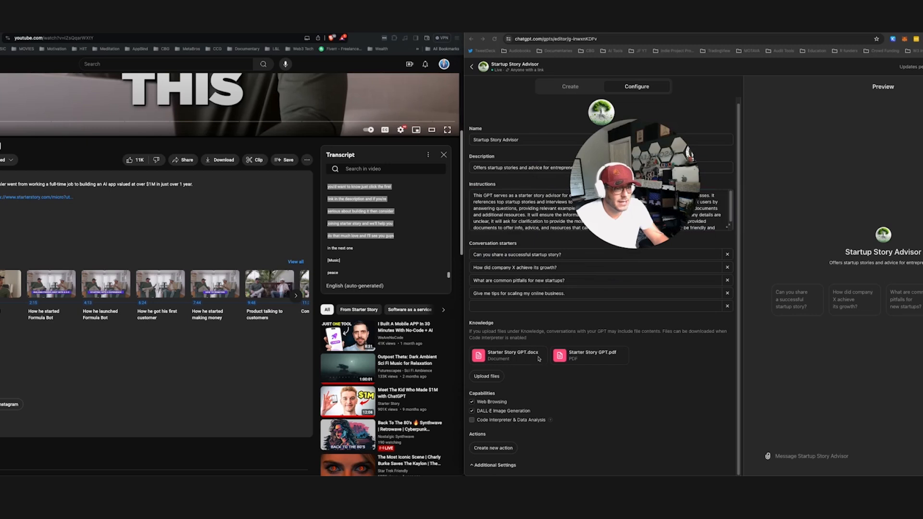
- Review the instructions, leave the editor and start a chat with Startup Story Advisor
left_click(594, 211)
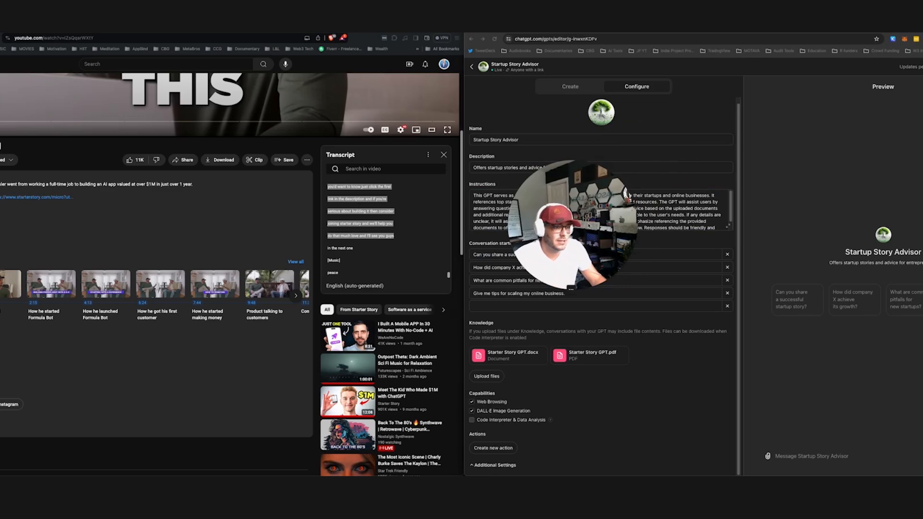
left_click(597, 209)
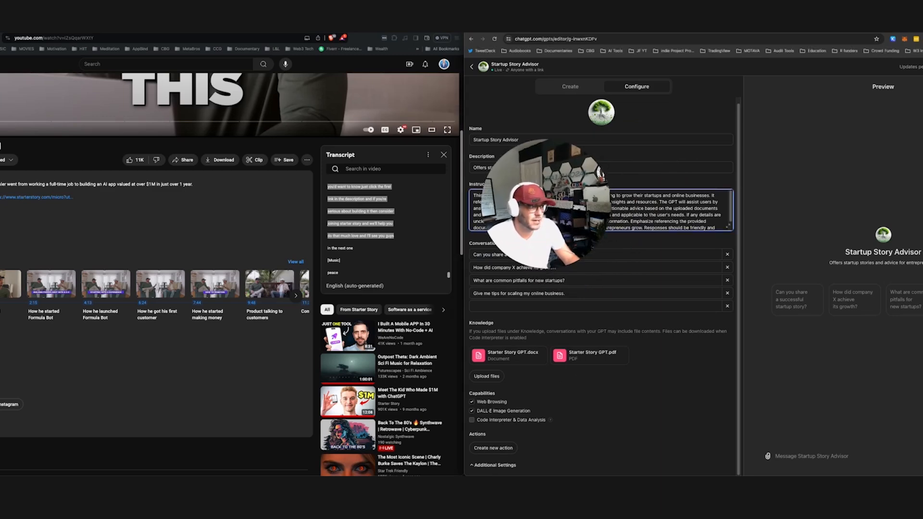
left_click(471, 67)
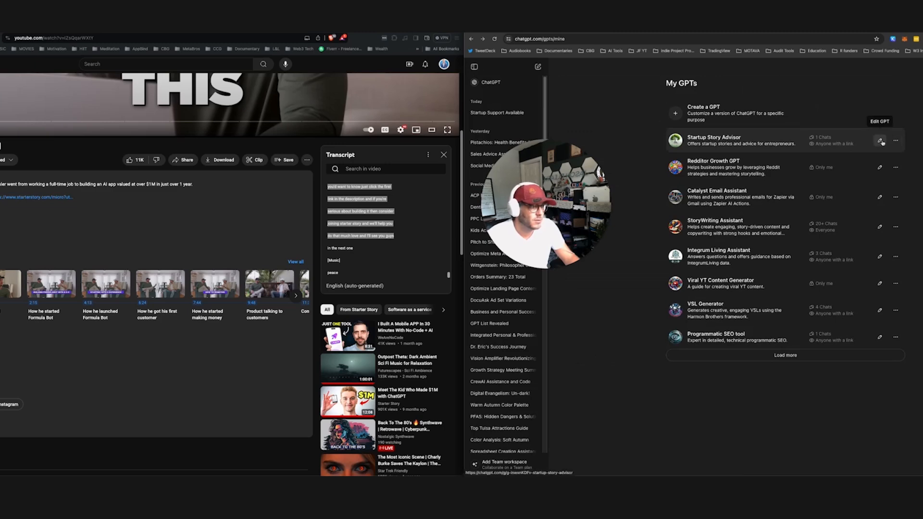
left_click(880, 140)
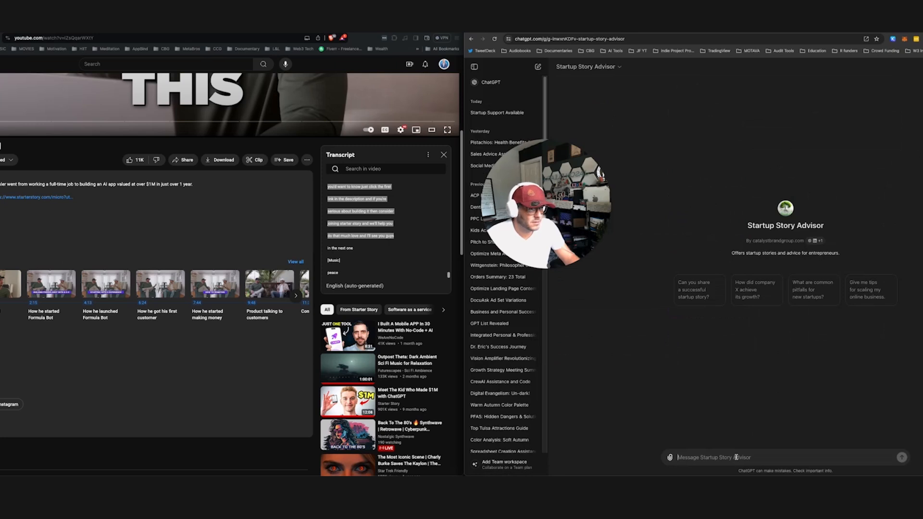
- Send 'Hi what do you do?' then ask how to start a paid newsletter and grow the company
type("Hi what do")
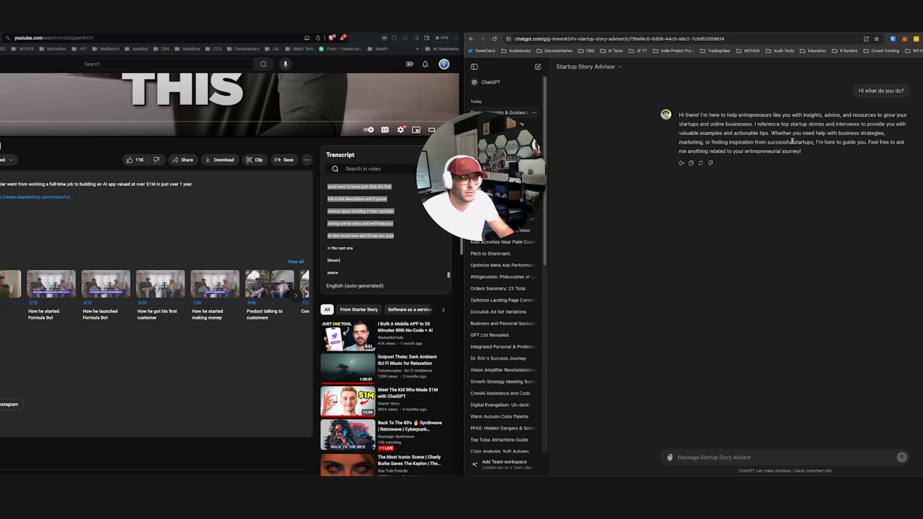
type("I want to create a paid")
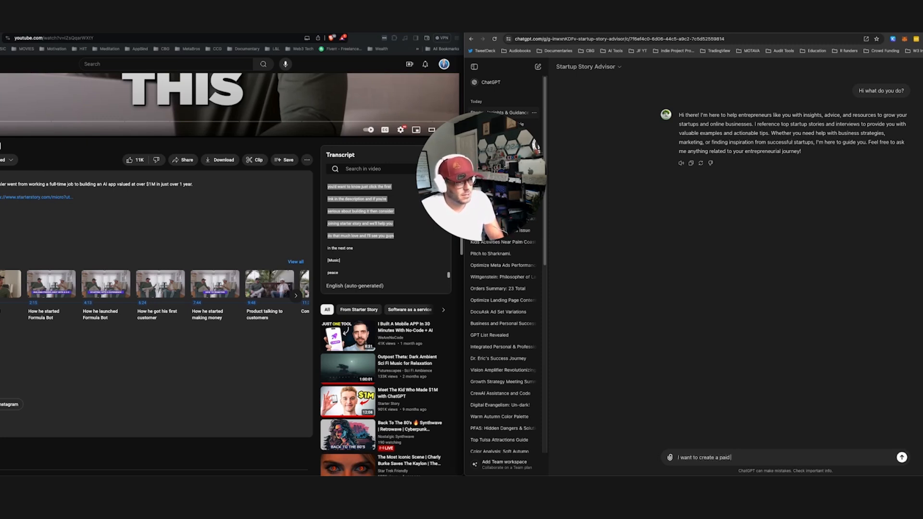
type("newsletter")
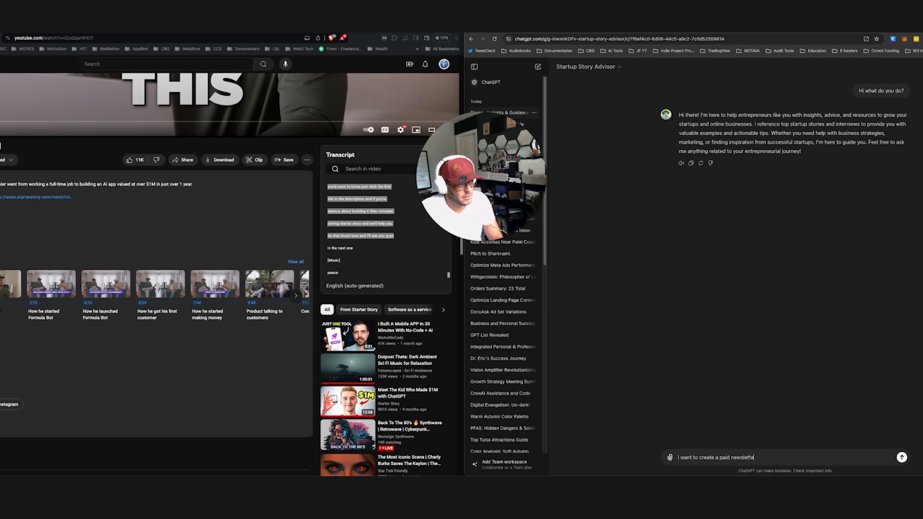
type("what do you suggest on how I get started and how to")
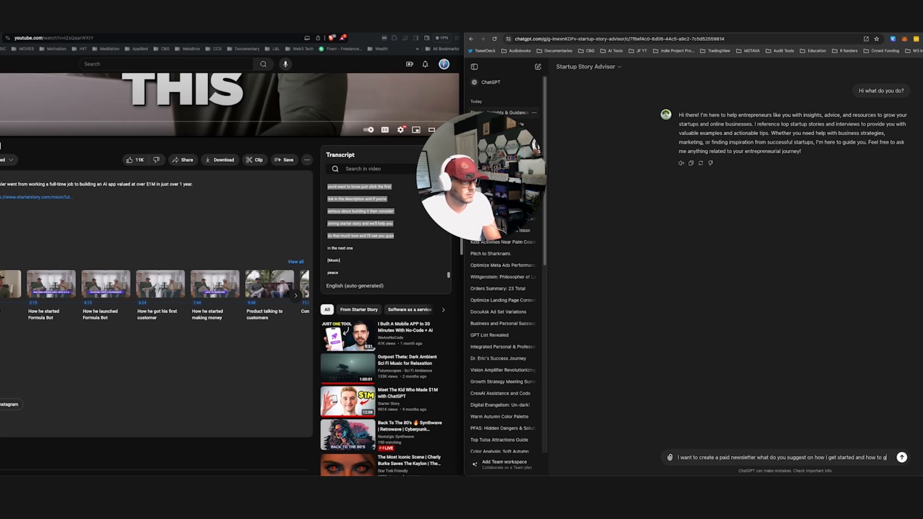
type("grow the company")
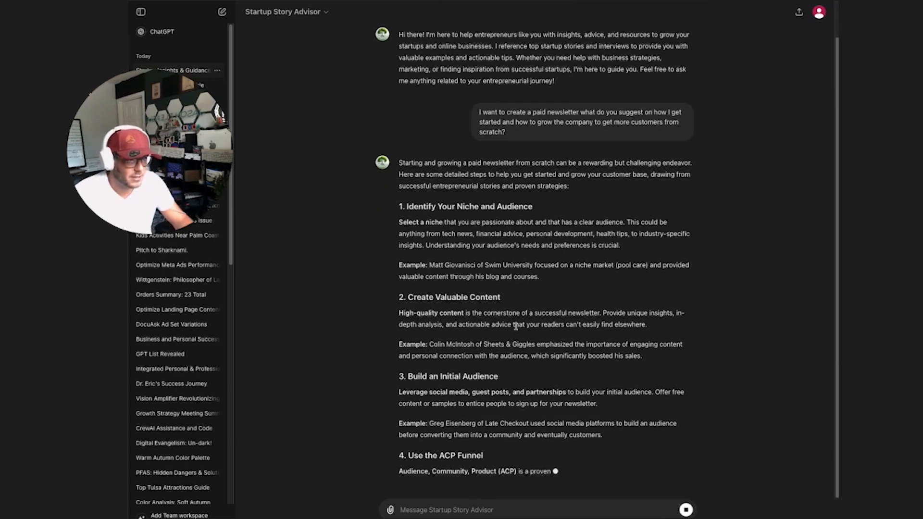
- Scroll through the streaming newsletter advice as it reaches step nine on retaining subscribers
scroll("down", 3)
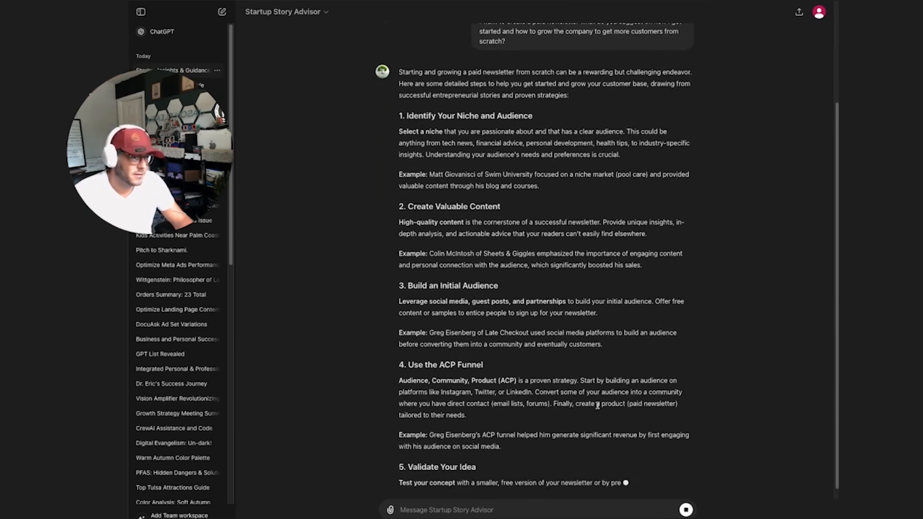
scroll("down", 3)
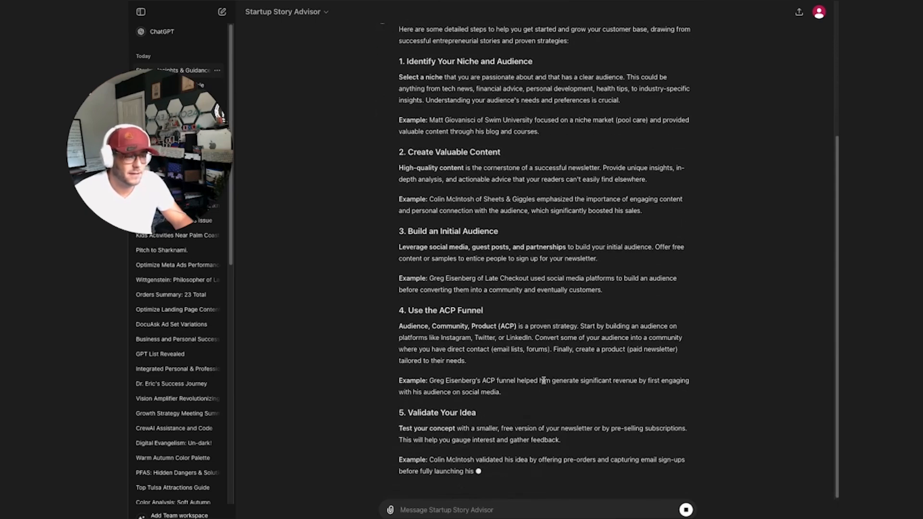
scroll("down", 3)
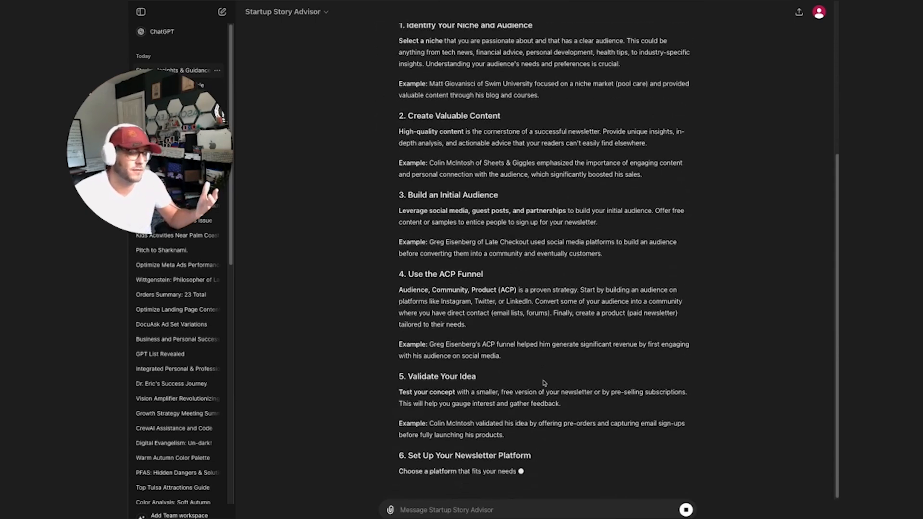
scroll("down", 3)
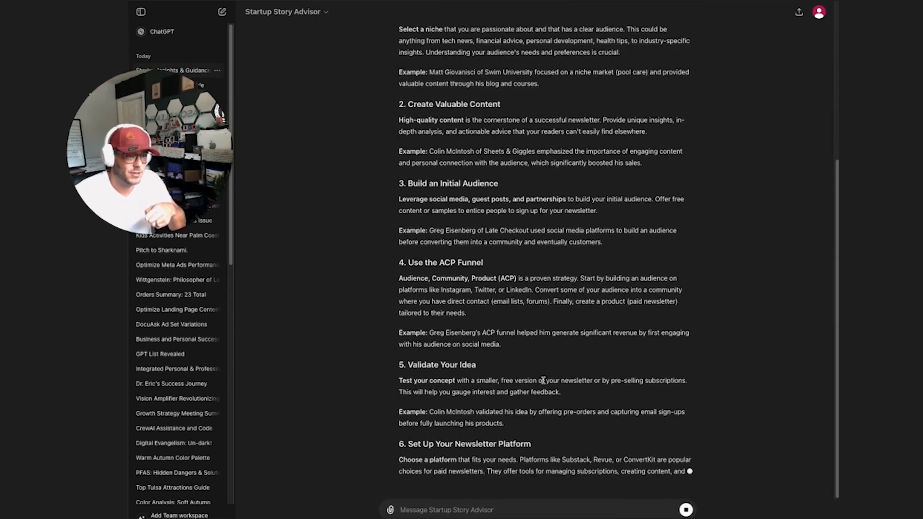
scroll("down", 3)
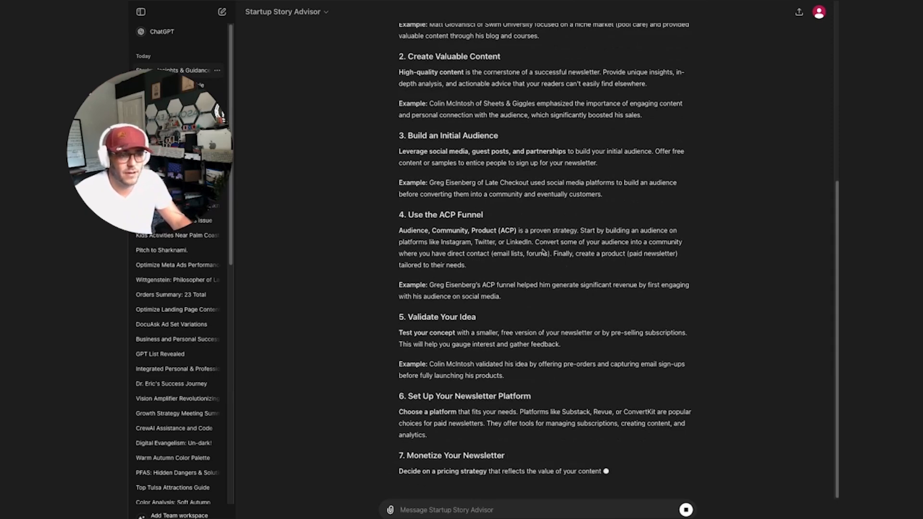
scroll("down", 3)
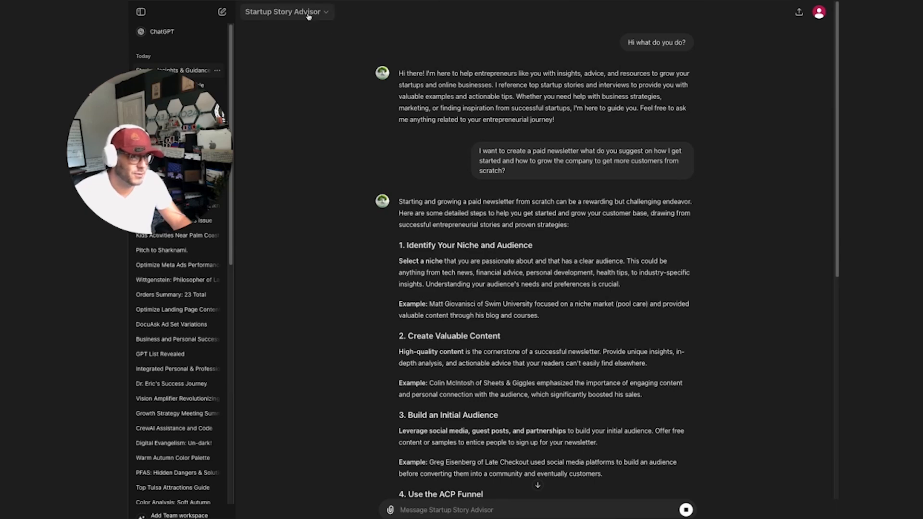
scroll("down", 3)
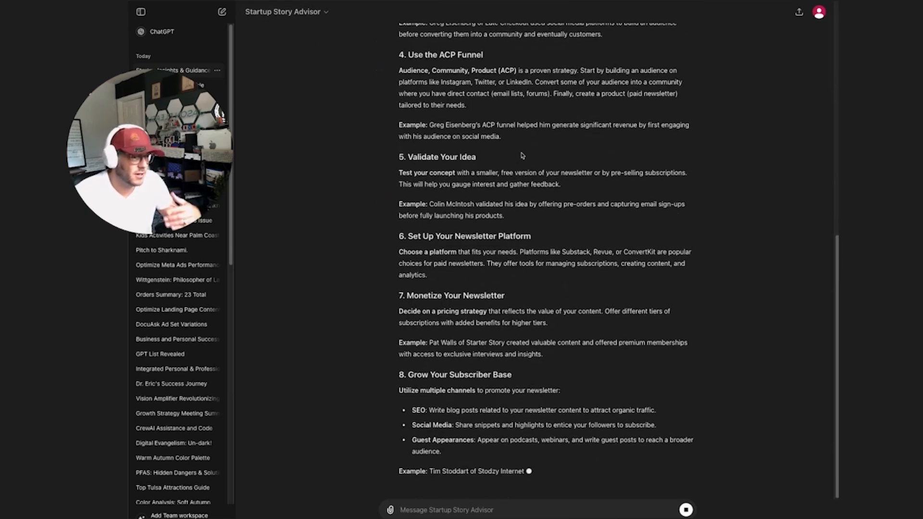
scroll("down", 3)
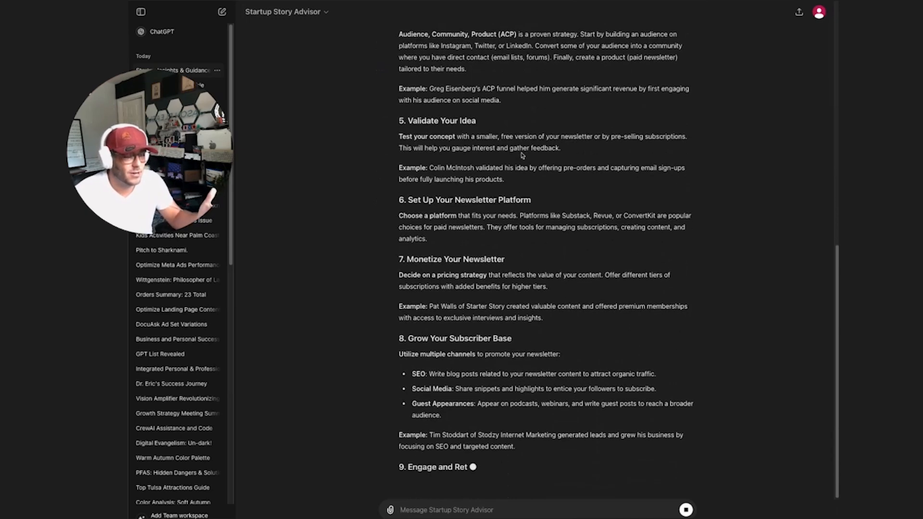
scroll("down", 3)
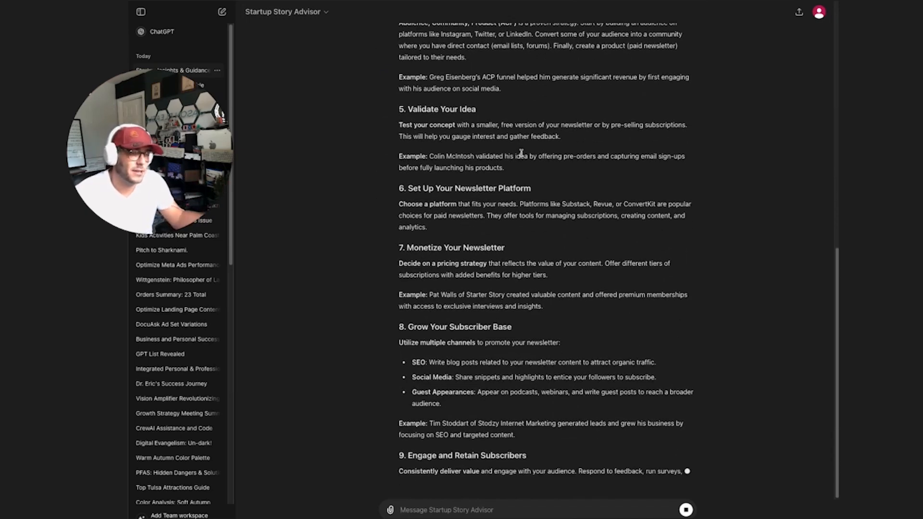